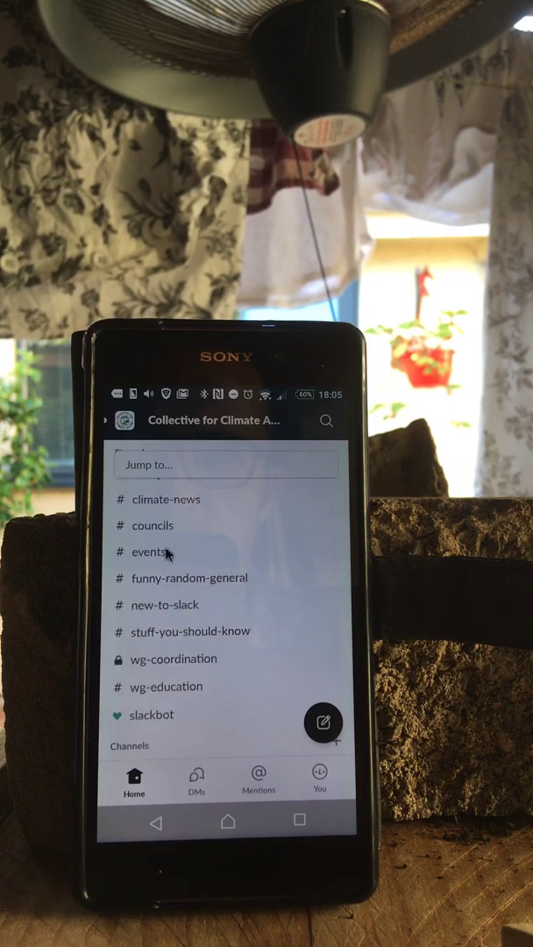
# Step: Browse the DMs and Mentions & Reactions lists, then go to your You profile page
pyautogui.scroll(-3)
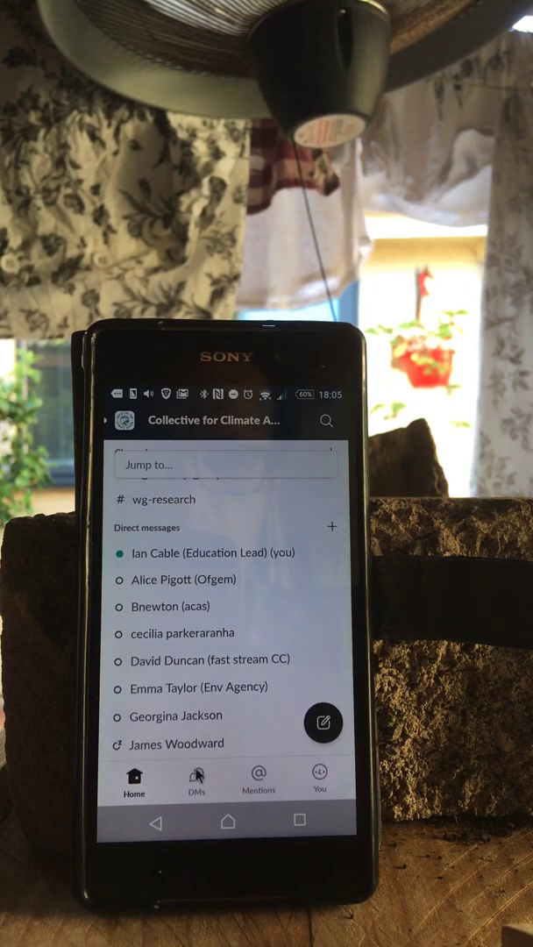
pyautogui.click(195, 775)
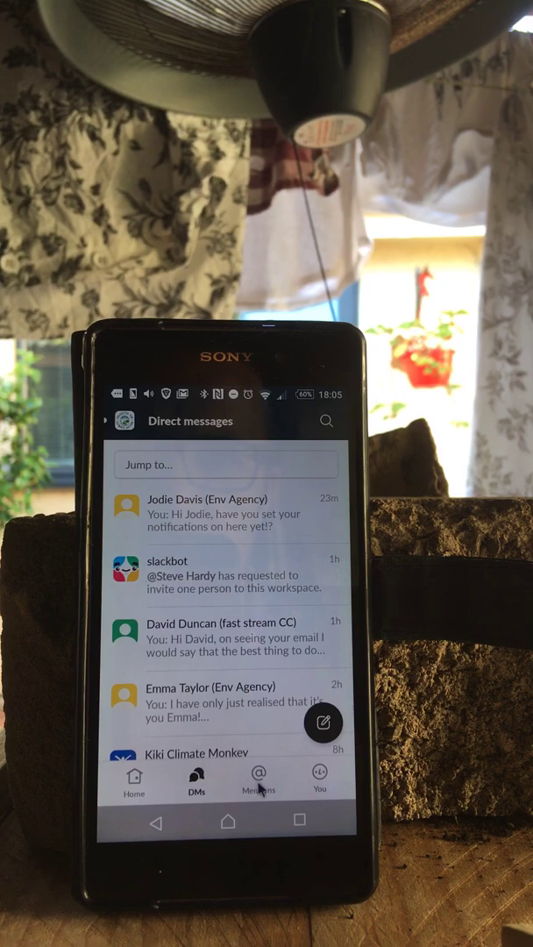
pyautogui.click(257, 778)
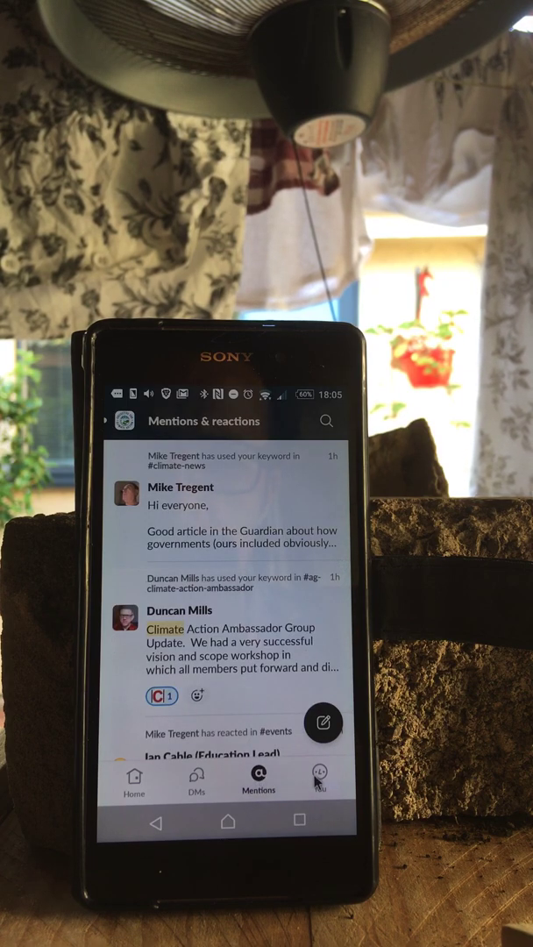
pyautogui.click(320, 777)
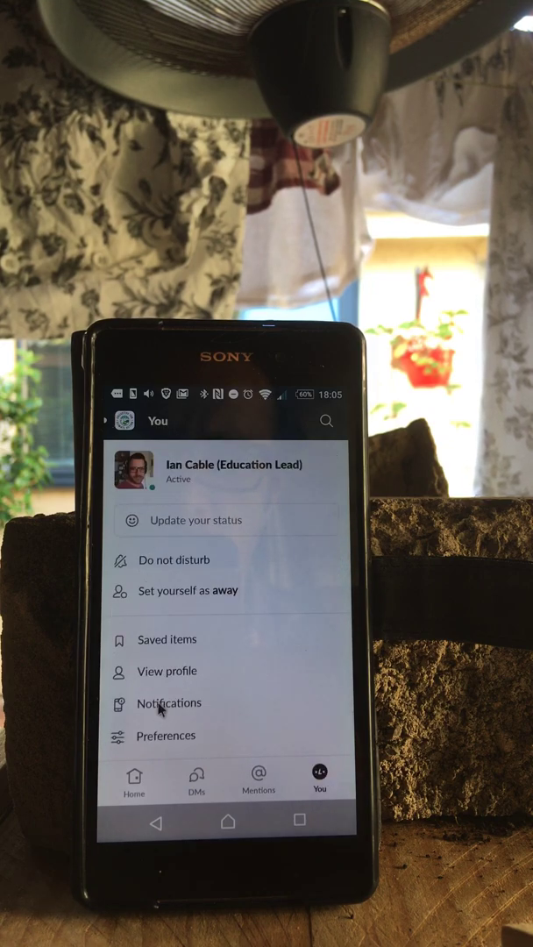
# Step: Open Notifications from the You page to view schedule, toggles and keywords
pyautogui.click(169, 704)
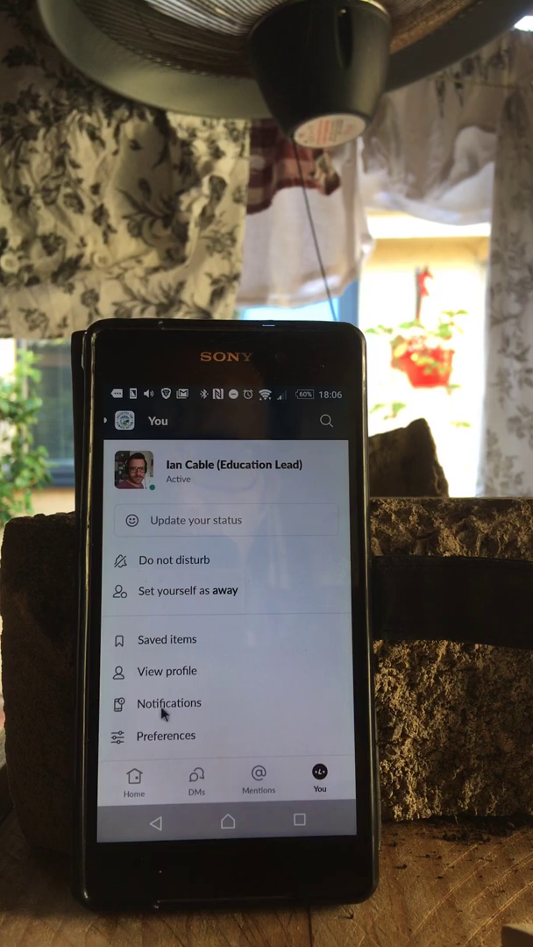
pyautogui.click(168, 703)
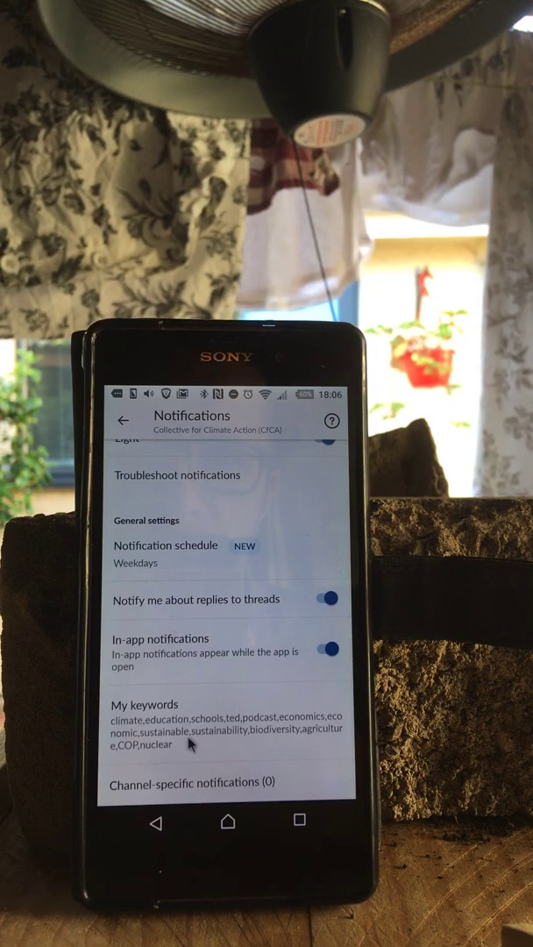
pyautogui.scroll(-3)
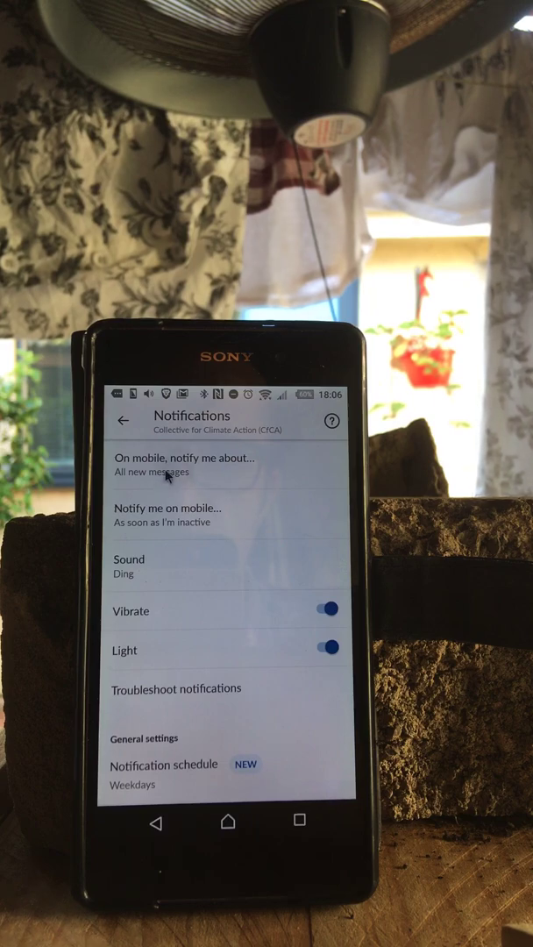
pyautogui.click(184, 466)
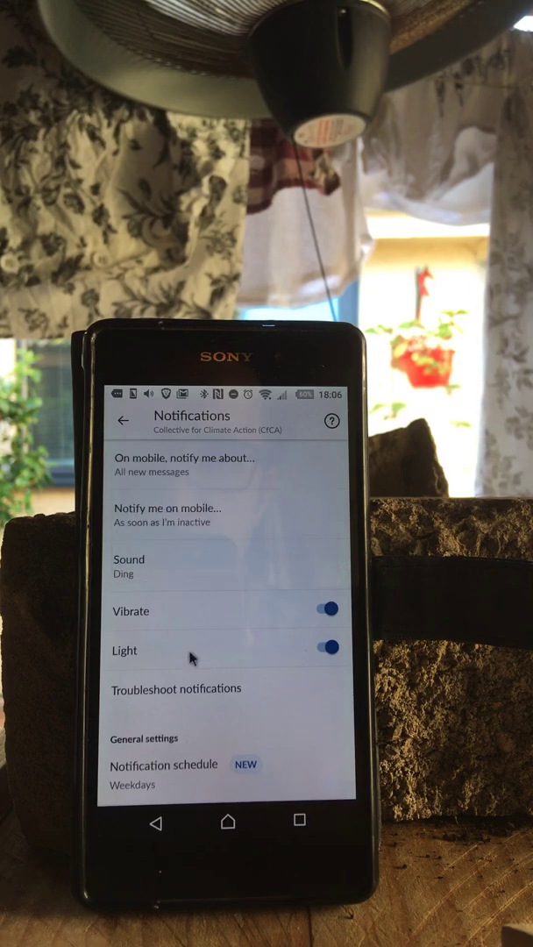
pyautogui.scroll(-3)
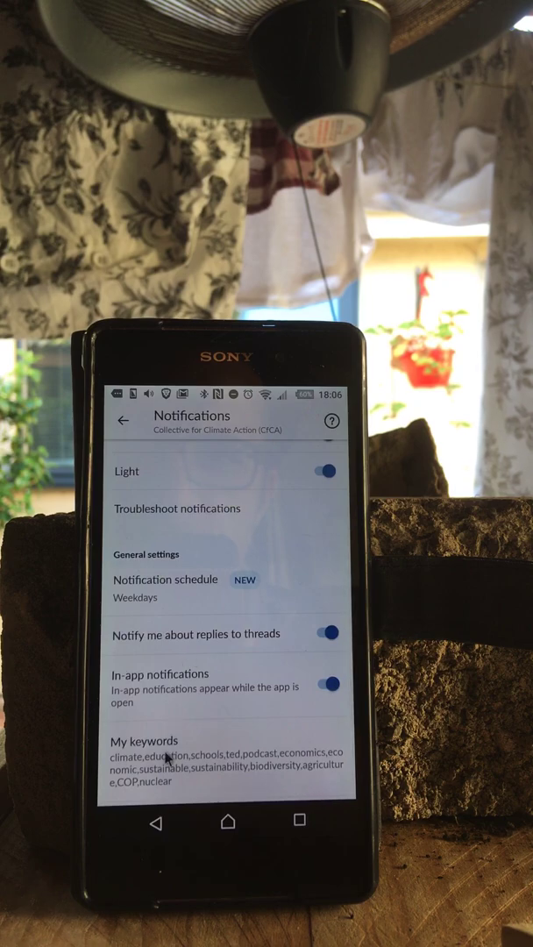
pyautogui.click(220, 762)
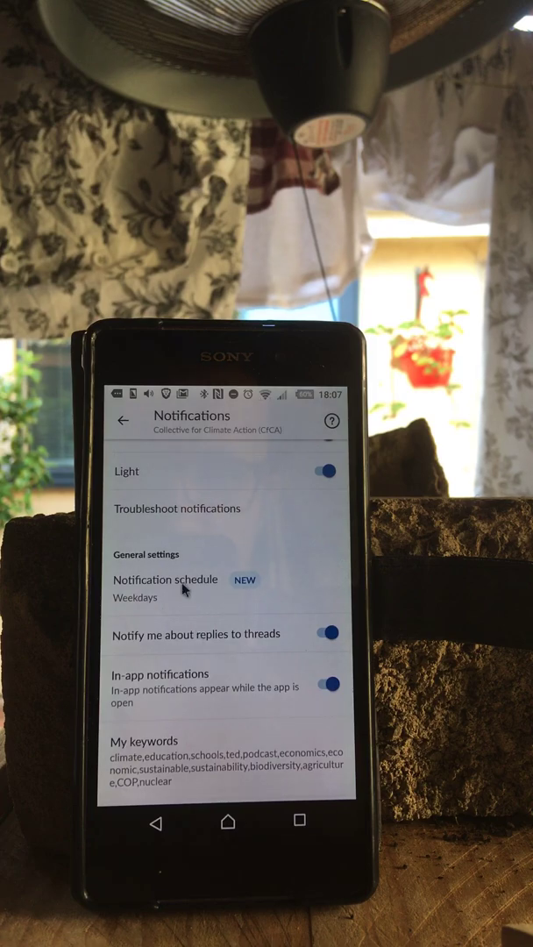
pyautogui.click(164, 580)
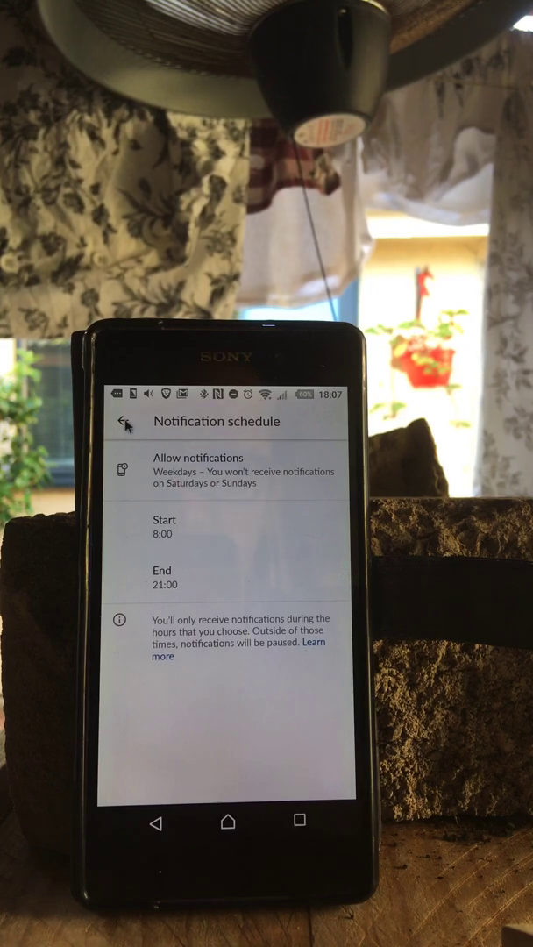
pyautogui.click(124, 420)
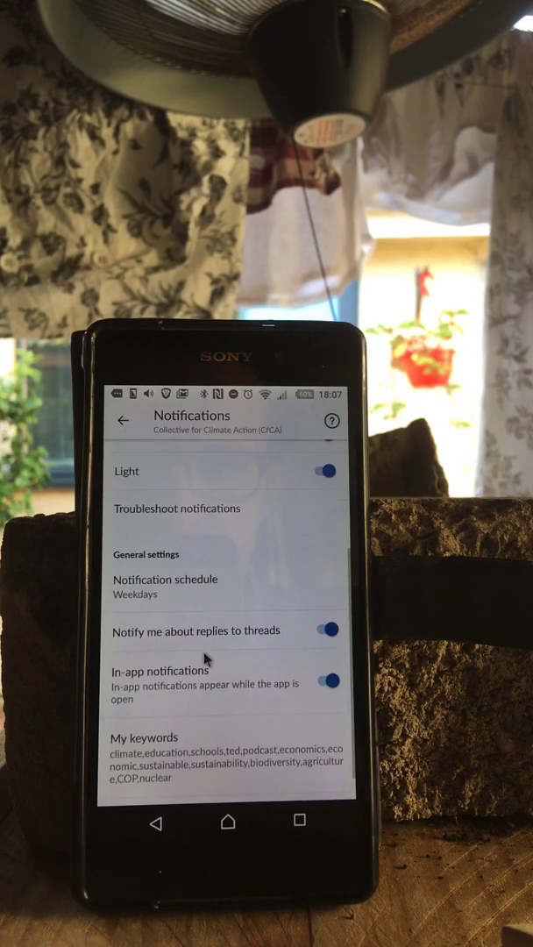